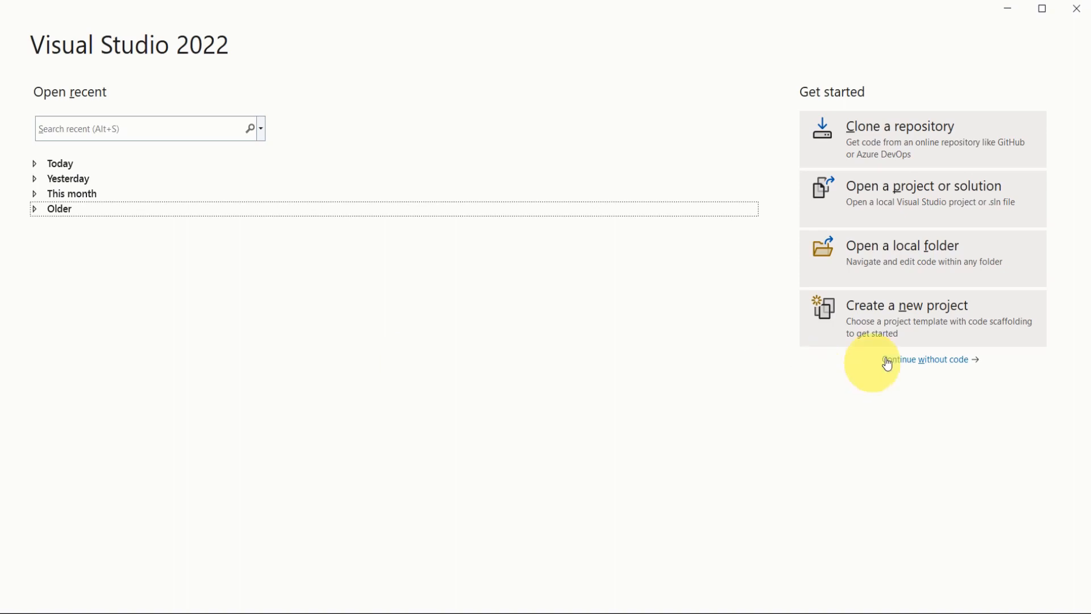
Create a Console App project named ConcatenateTwoString and keep the .NET Core 3.1 target.
left_click(905, 305)
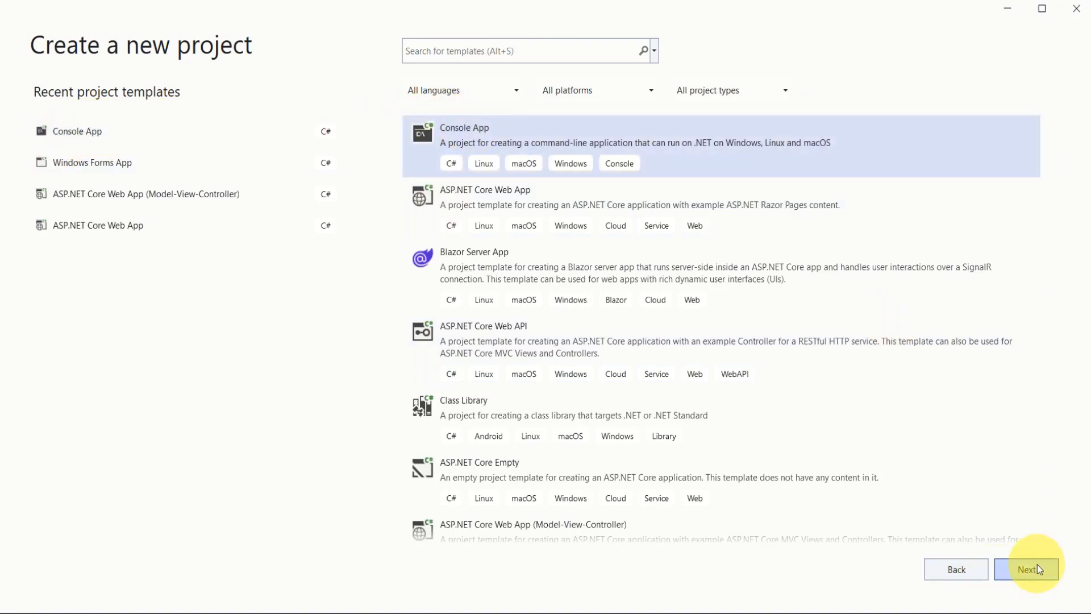
left_click(1025, 568)
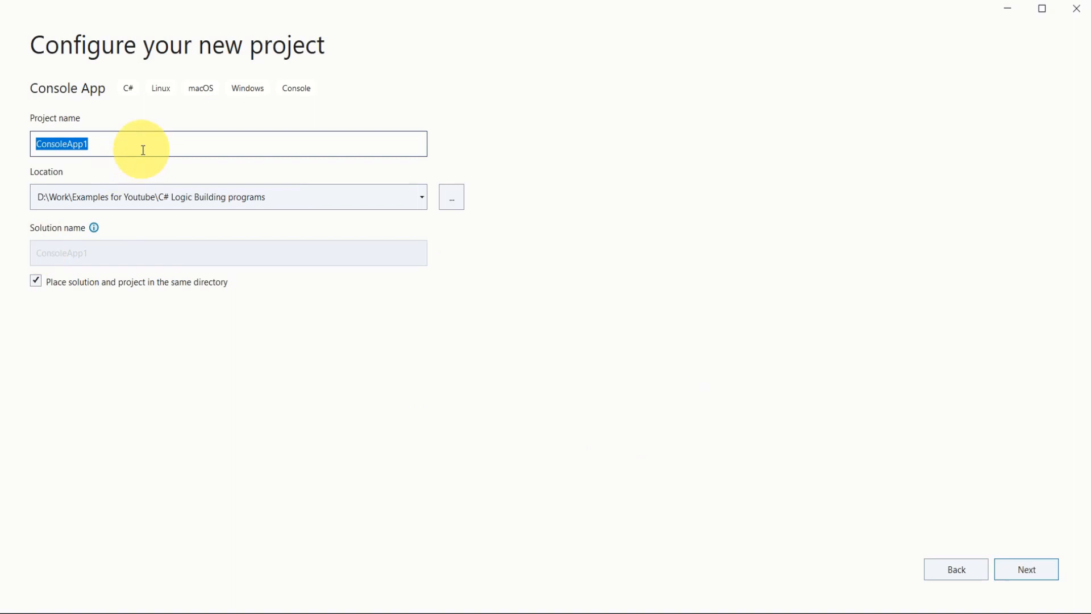
type("ConcatenateTwoString")
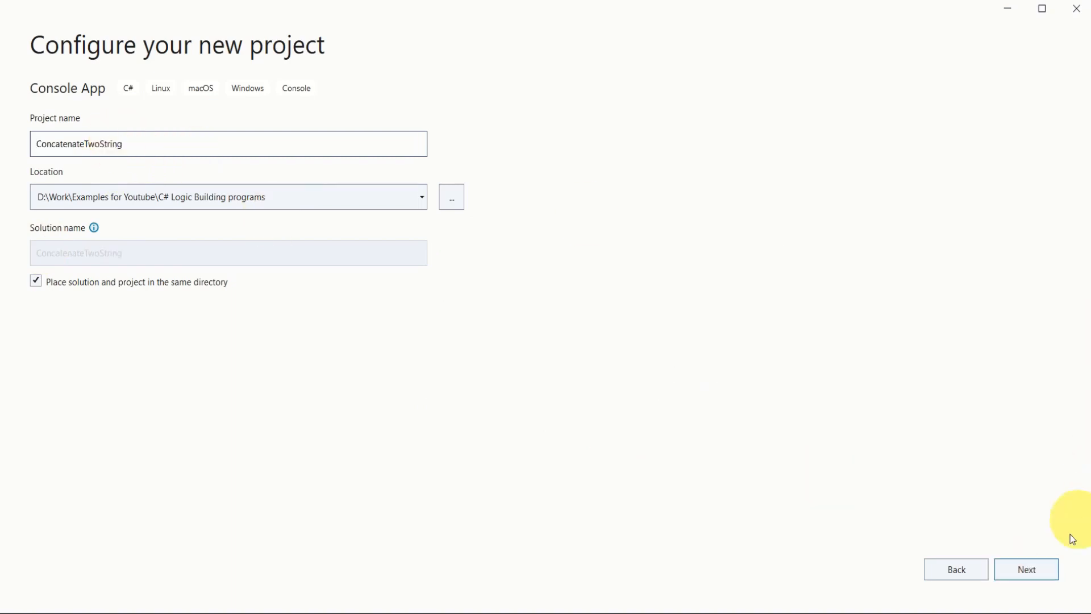
left_click(1025, 568)
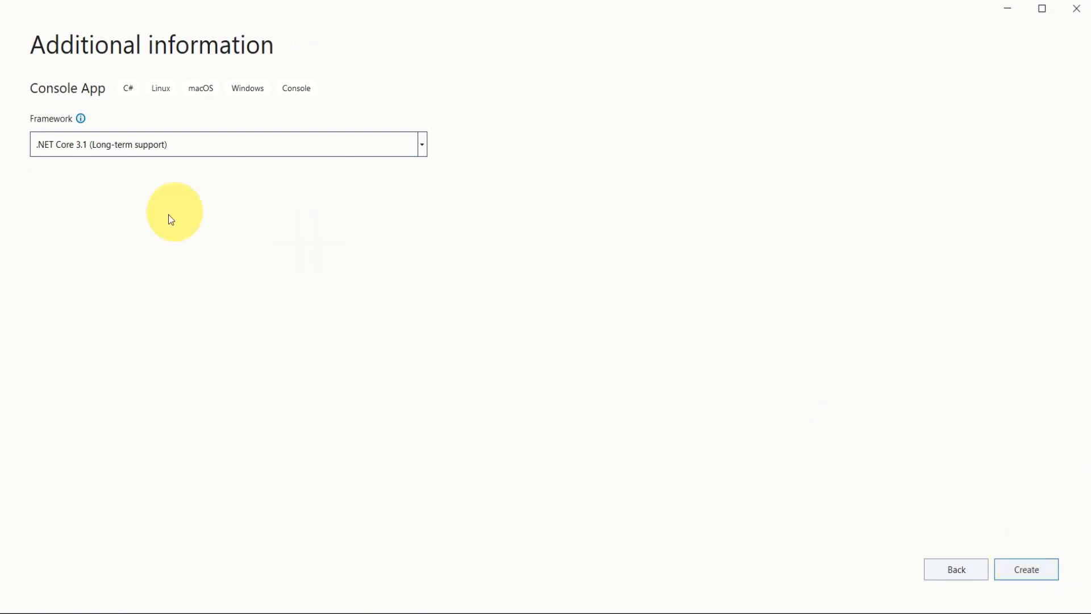
left_click(421, 145)
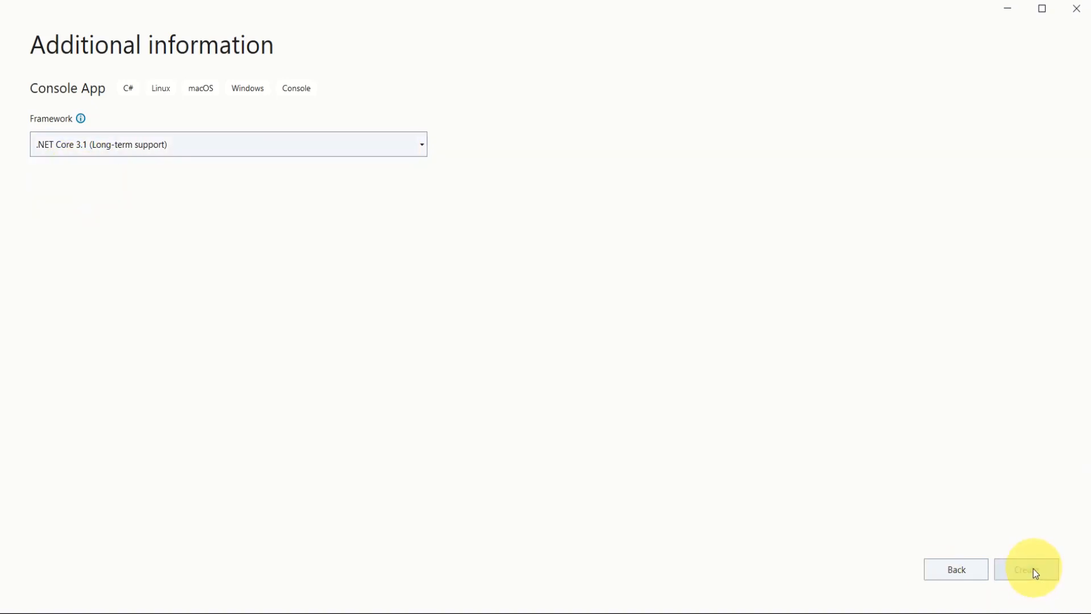
Finish project creation and write Step 1 code prompting for and reading str1 and str2.
left_click(1025, 568)
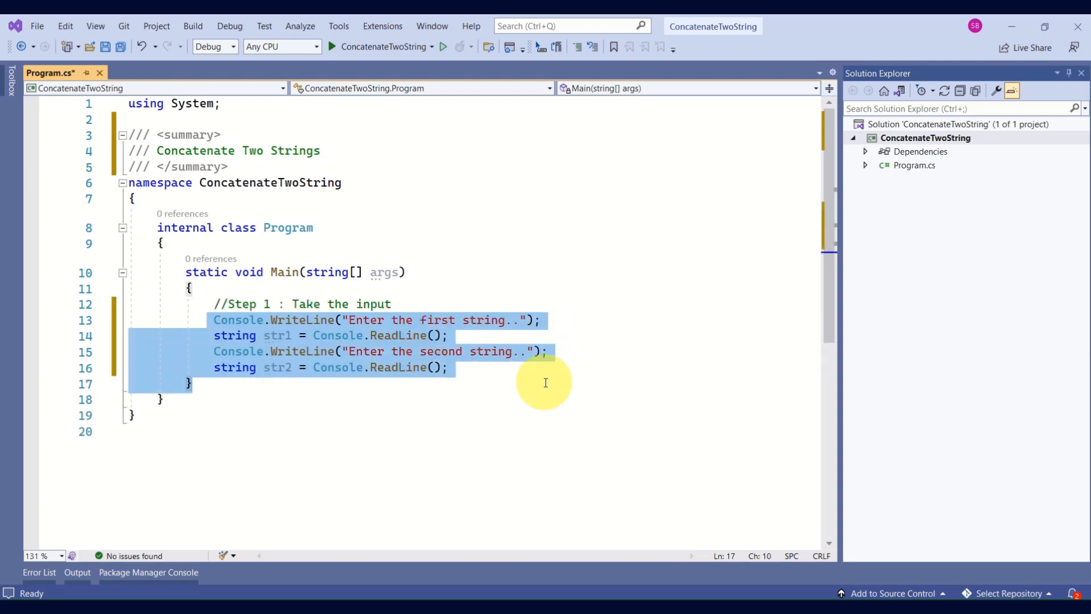
left_click(543, 320)
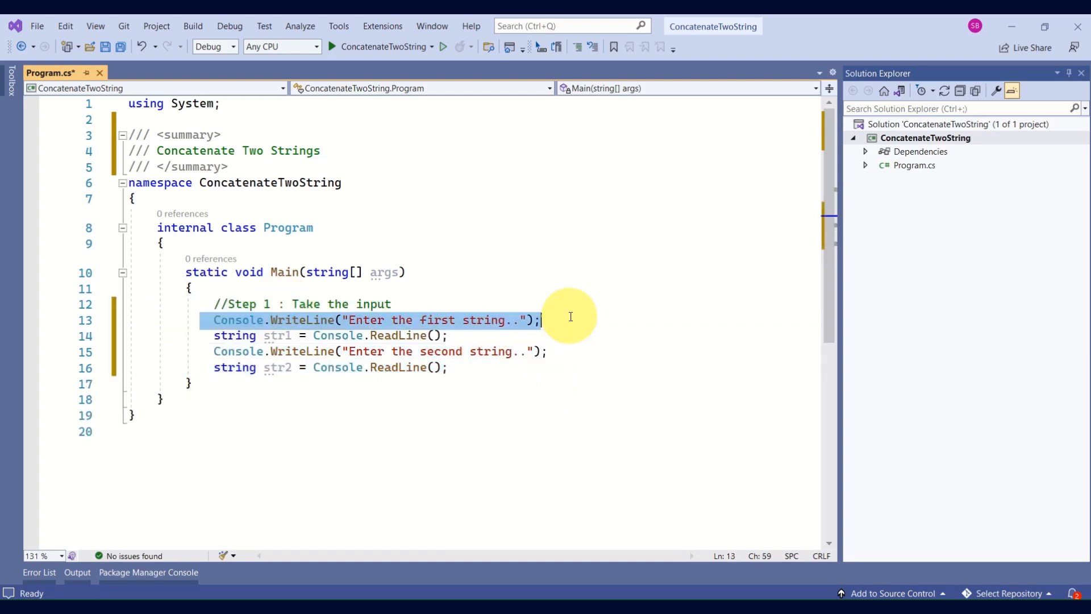
mouse_move(488, 331)
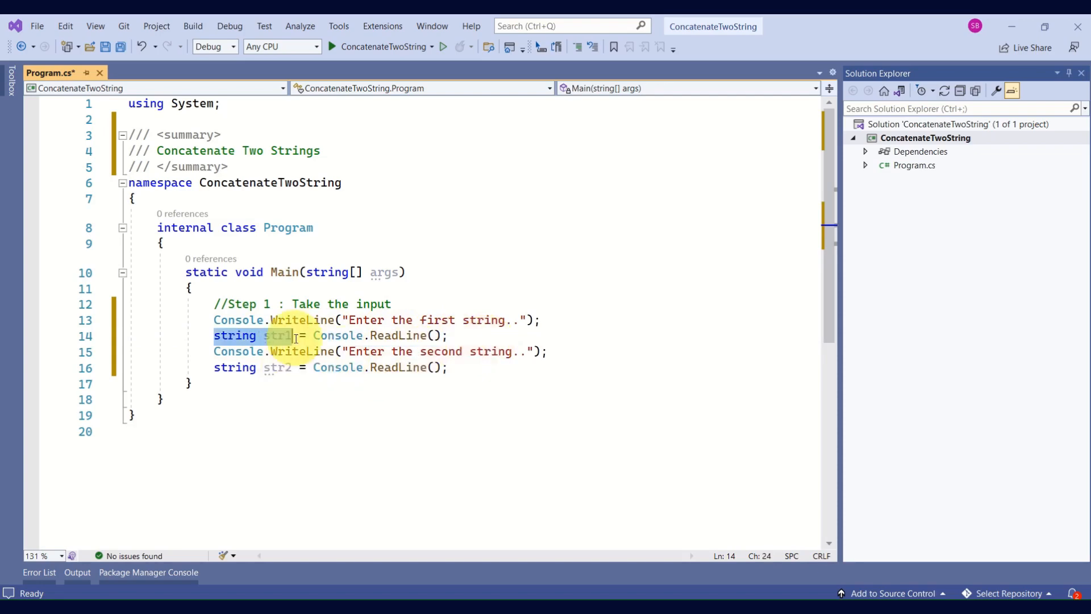
mouse_move(282, 335)
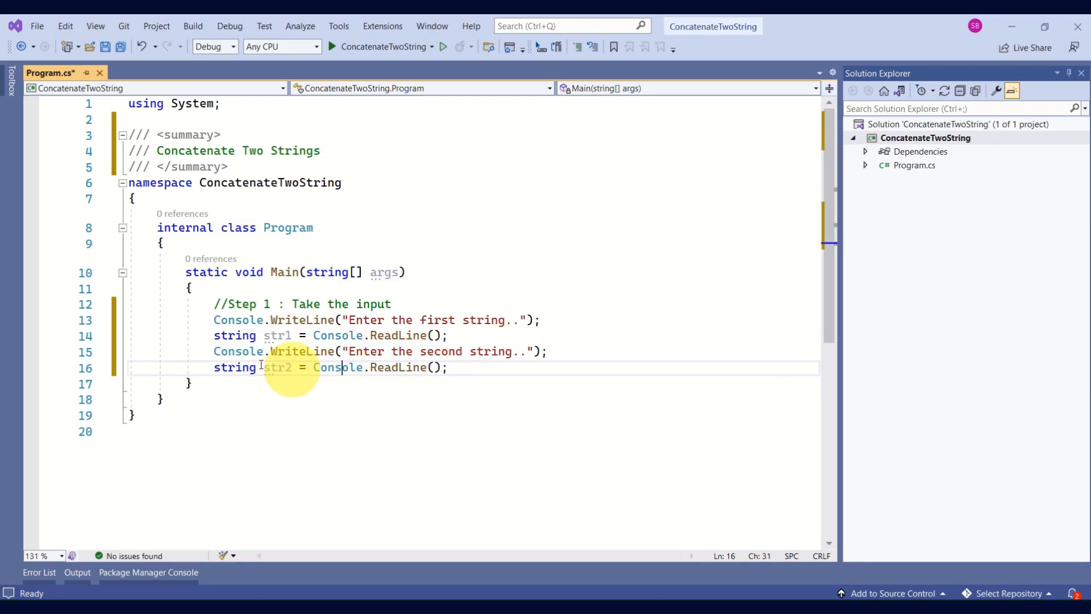
Add //Step 2 and string str3 = string.Concat(str1, str2); below the input code.
double_click(277, 367)
type("string str3 = string.Concat(str1, str2);")
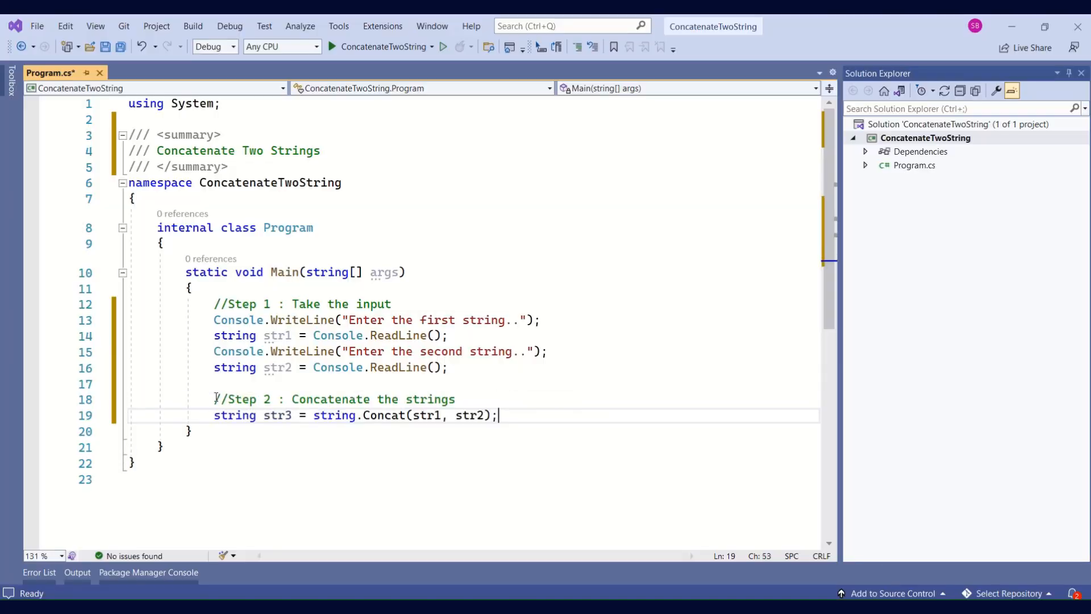
double_click(383, 415)
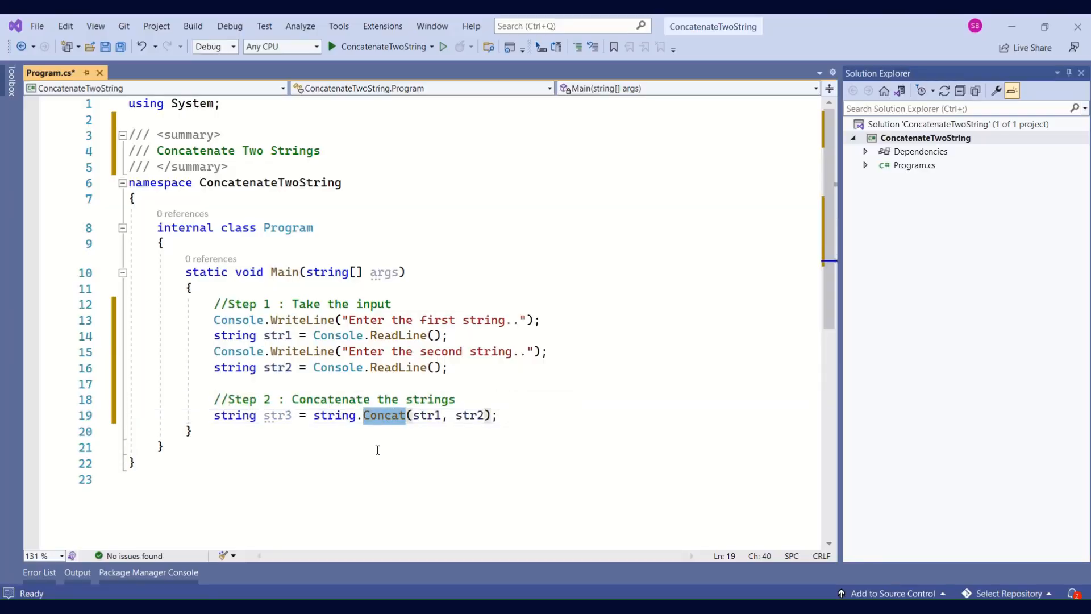
right_click(383, 416)
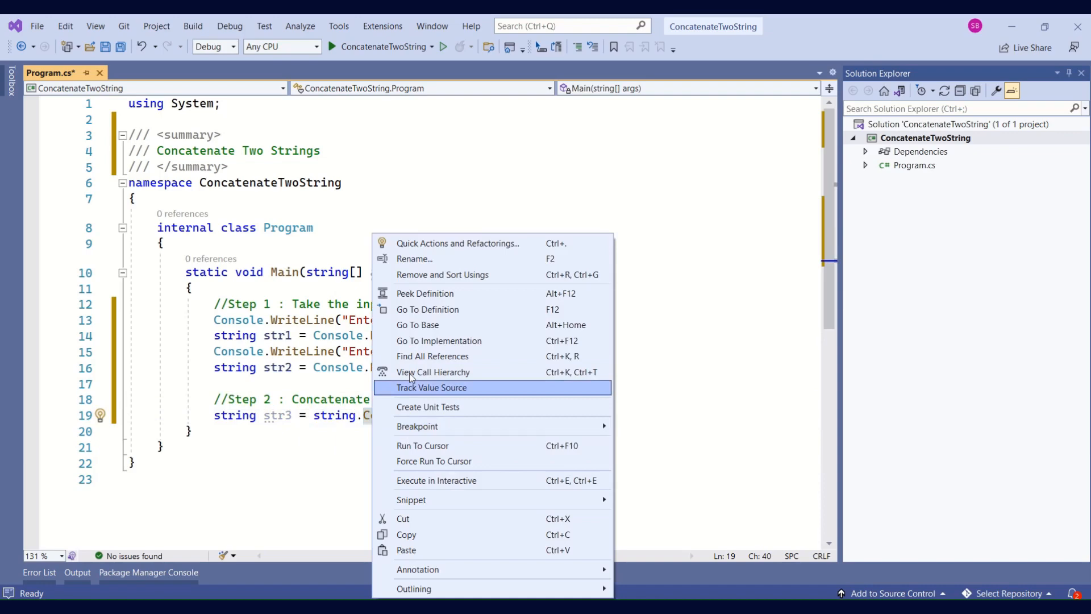
left_click(499, 453)
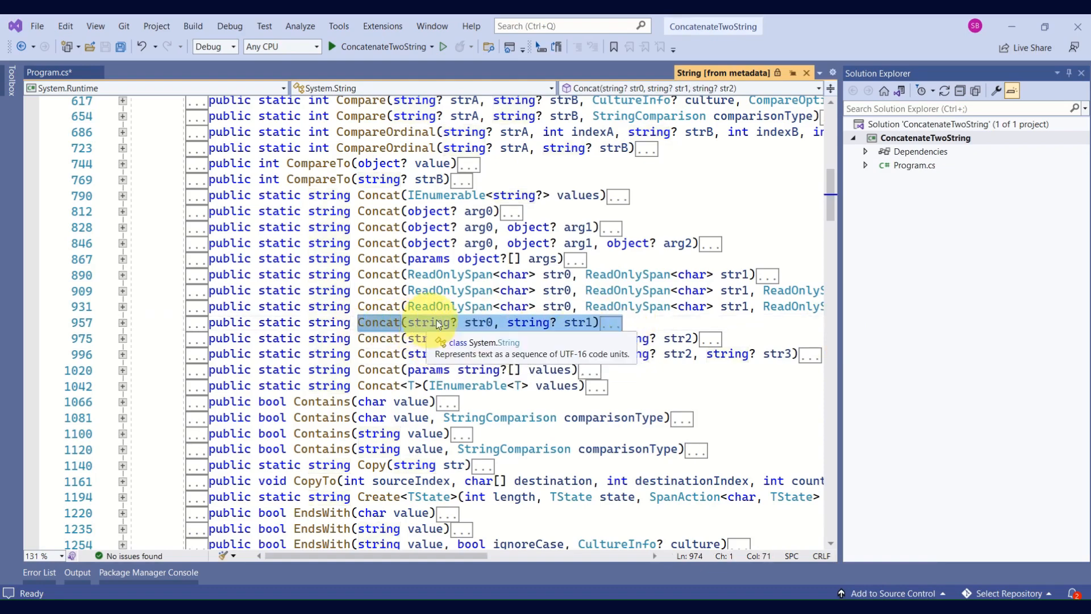
mouse_move(571, 322)
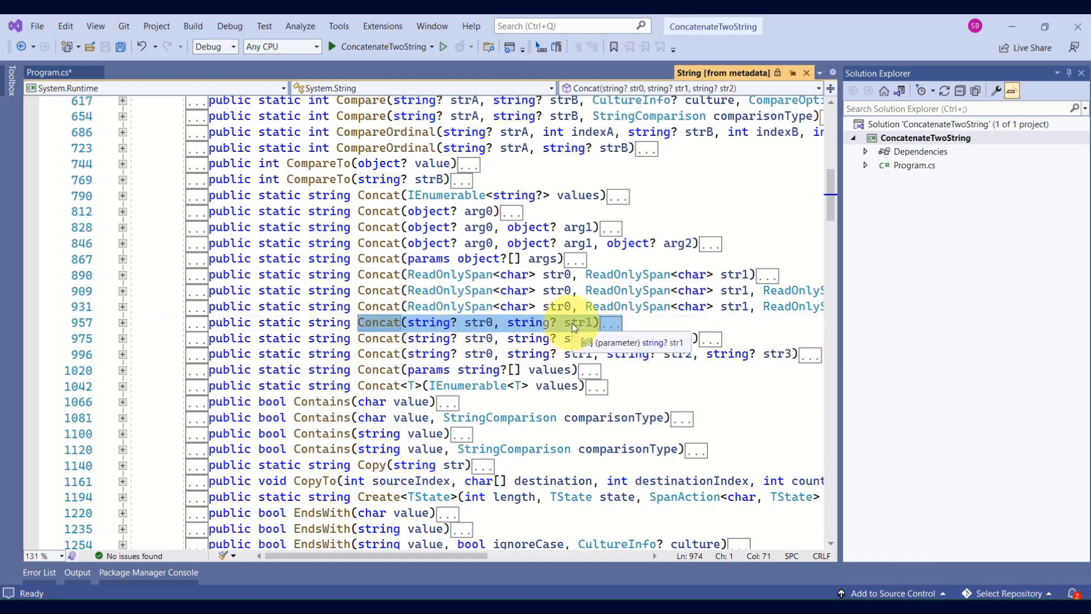
left_click(123, 322)
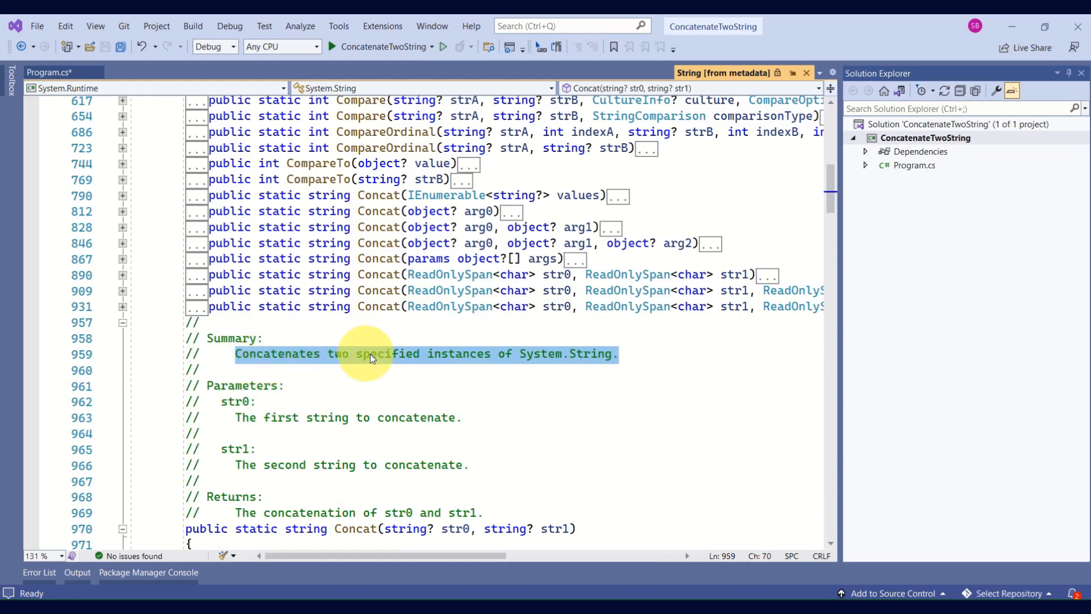
mouse_move(522, 367)
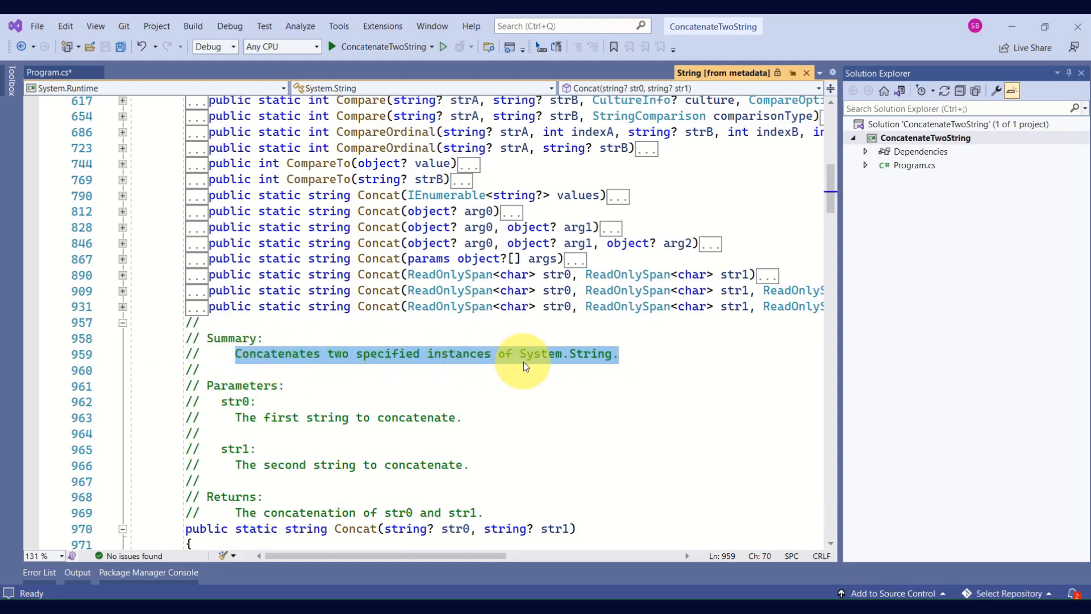
left_click(45, 72)
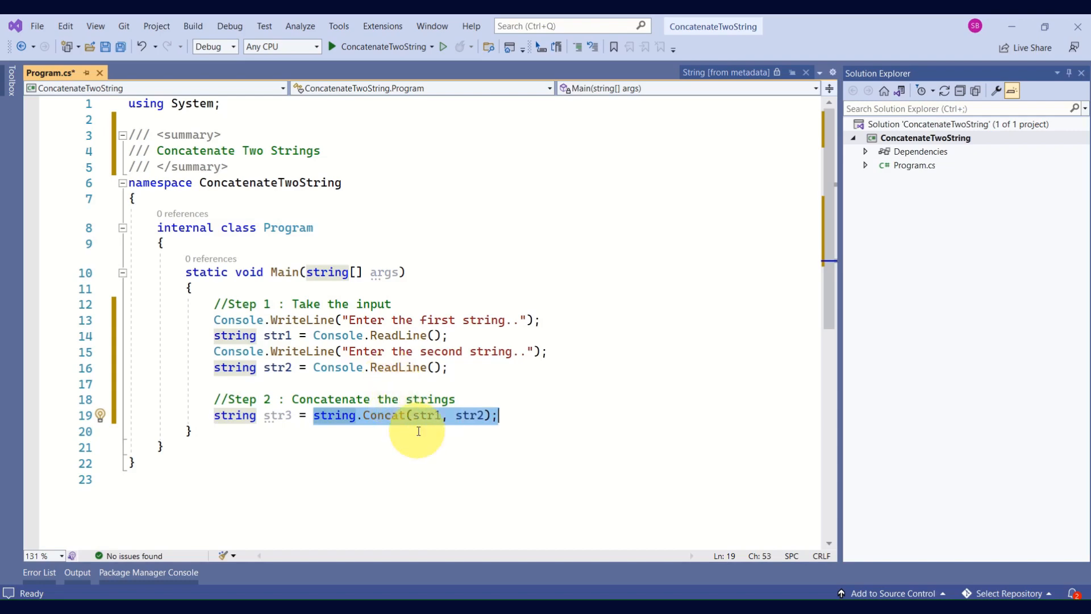
mouse_move(393, 416)
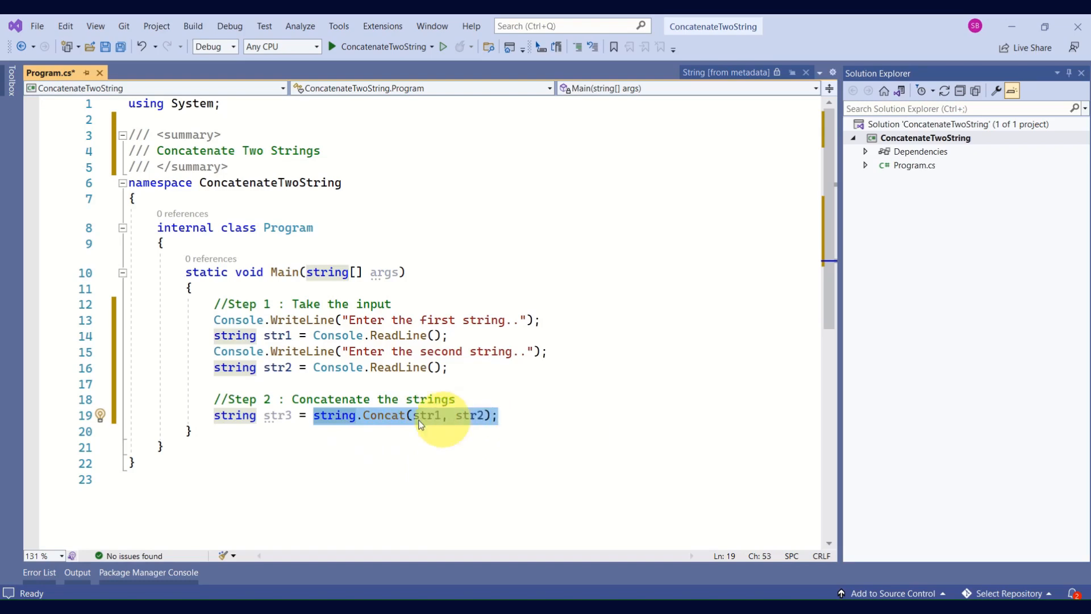
mouse_move(383, 416)
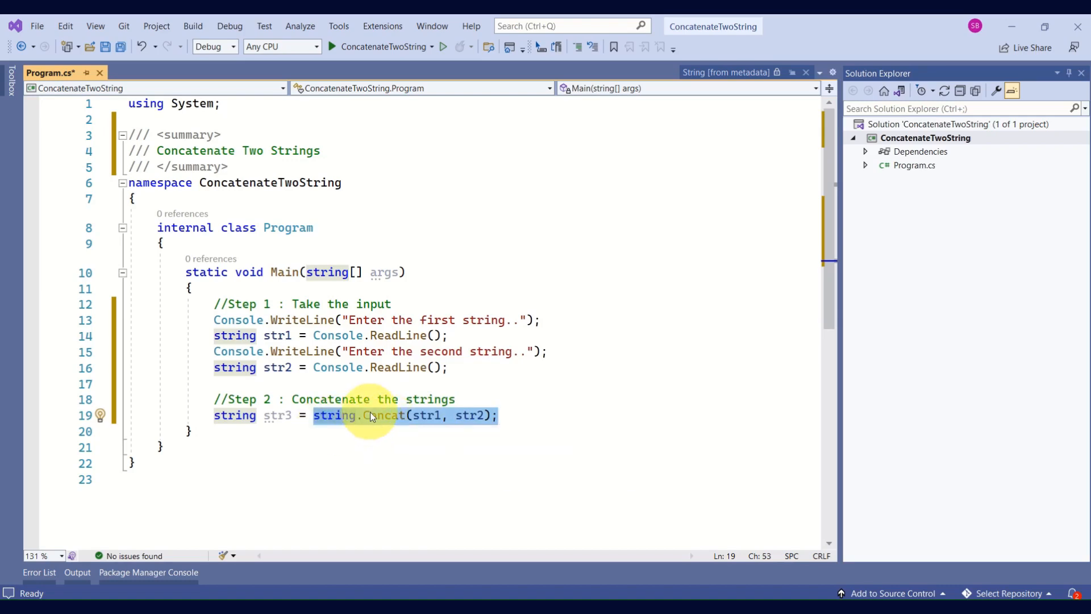
mouse_move(382, 416)
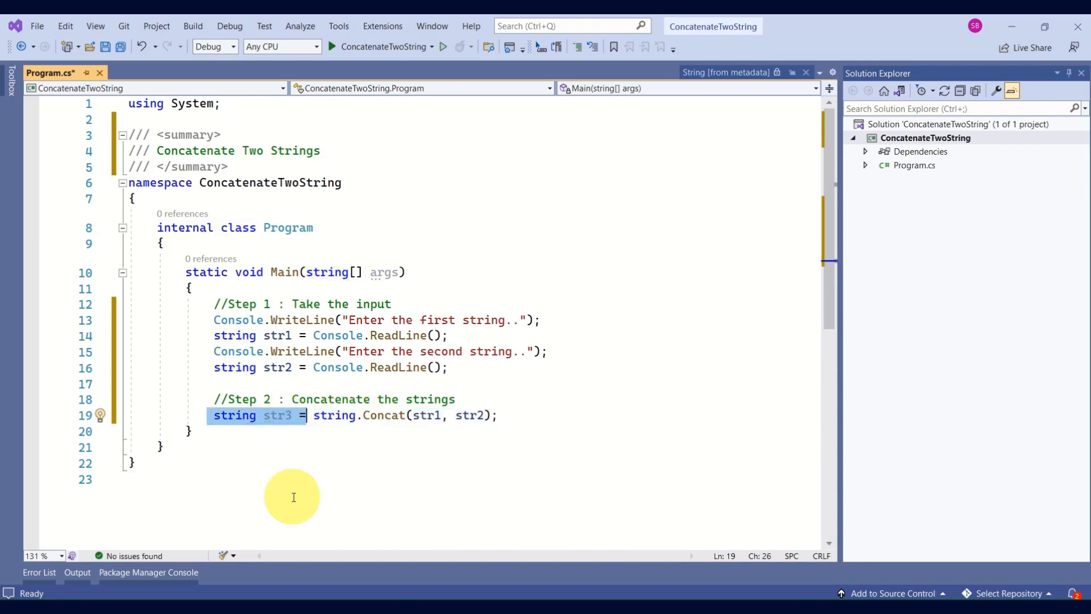
mouse_move(336, 415)
type("Console.WriteLine($\" Your concatenated string: {str3}\");")
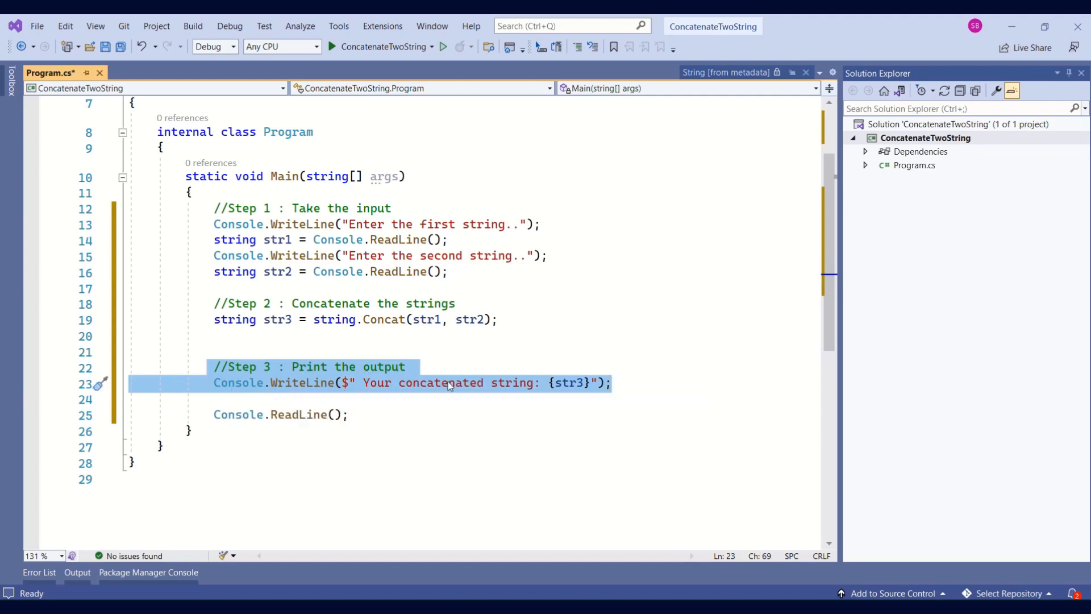
mouse_move(570, 383)
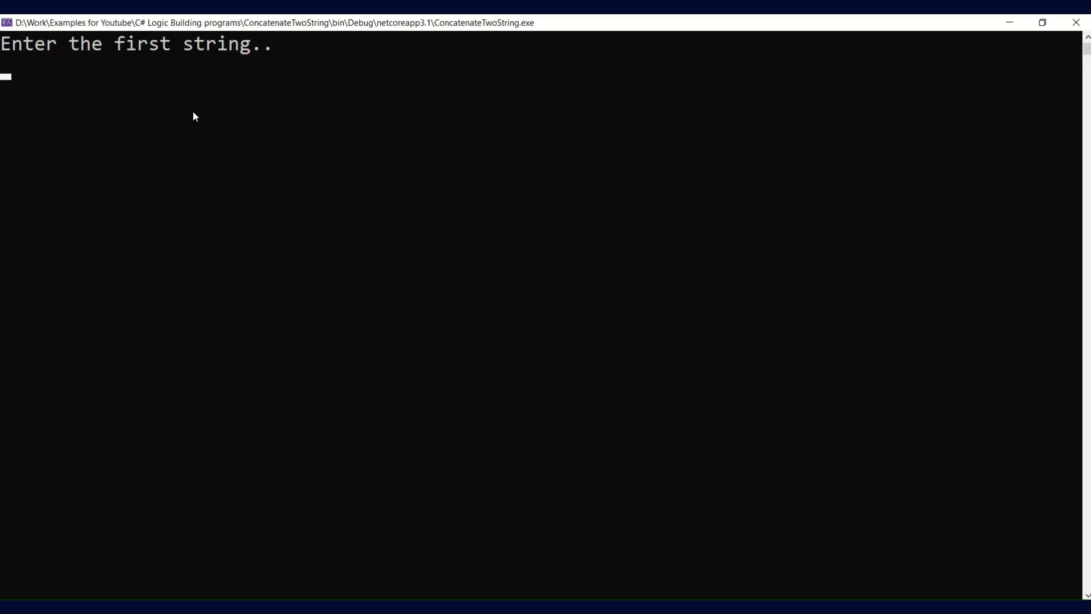
Enter C# and tutorial so the console prints Your concatenated string: C#tutorial.
type("C#")
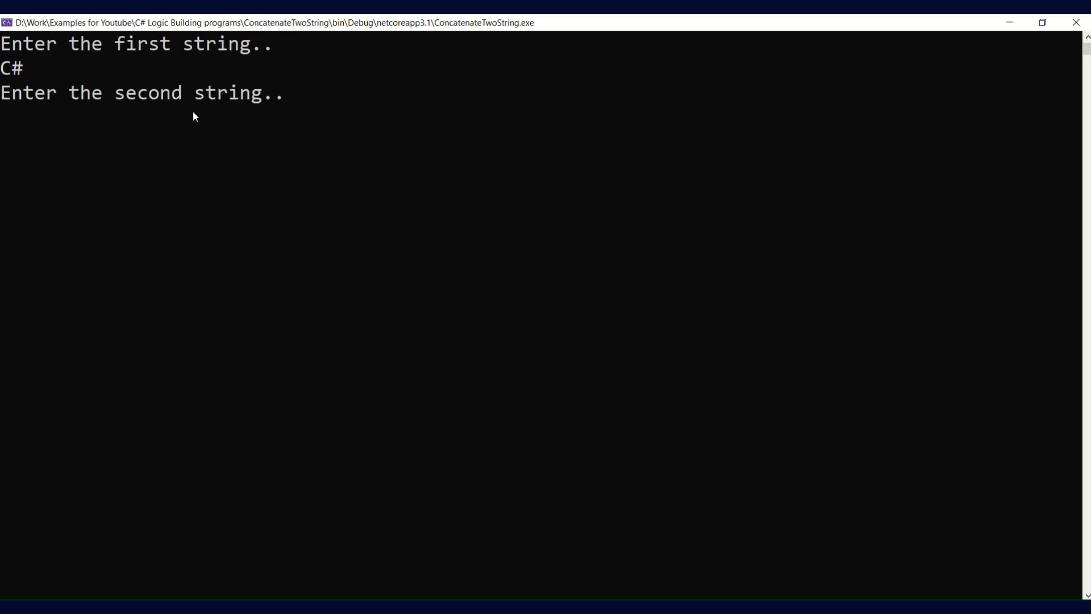
type("tutorial")
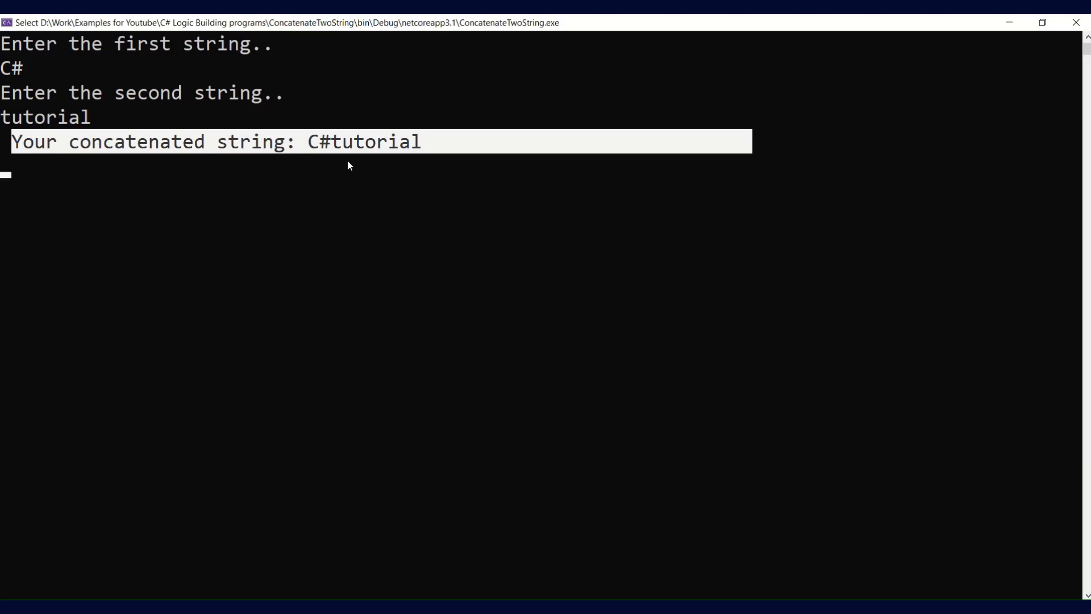
mouse_move(334, 159)
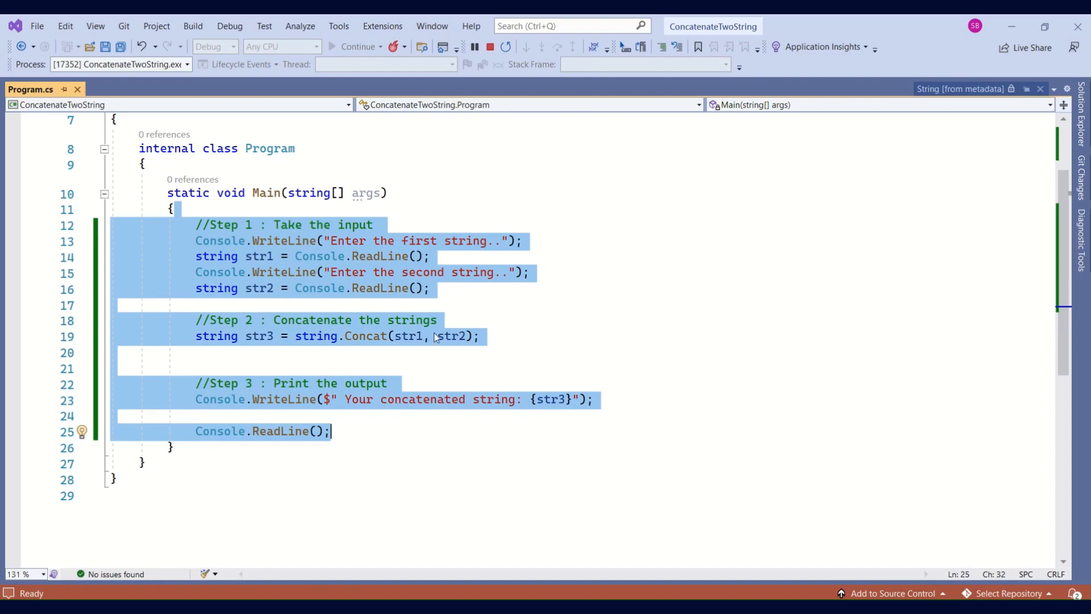
Return to Program.cs and review the three-step Main while the app still runs.
left_click(432, 288)
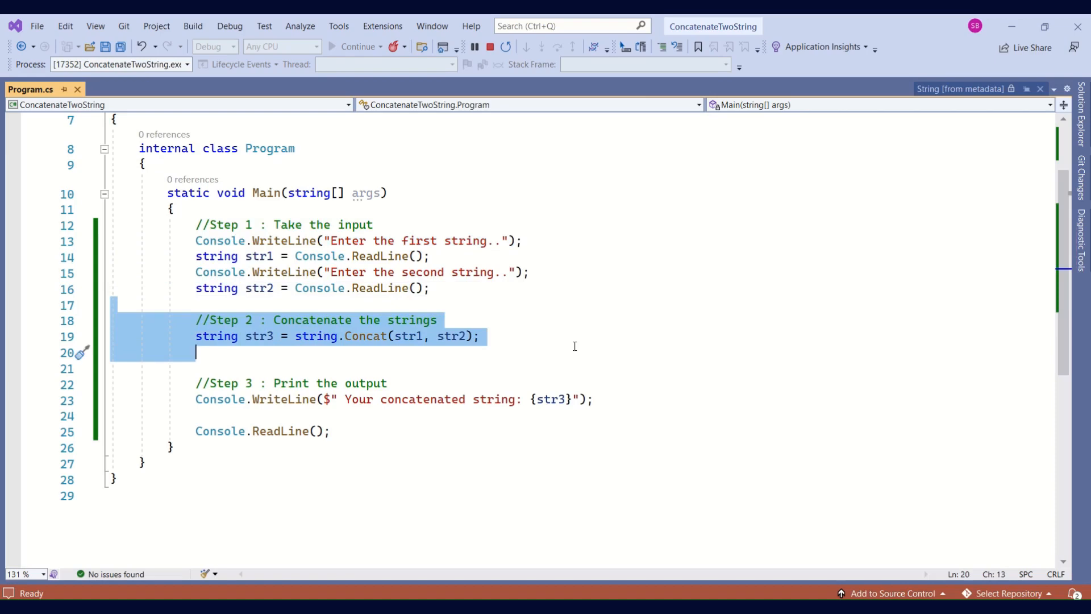
mouse_move(460, 374)
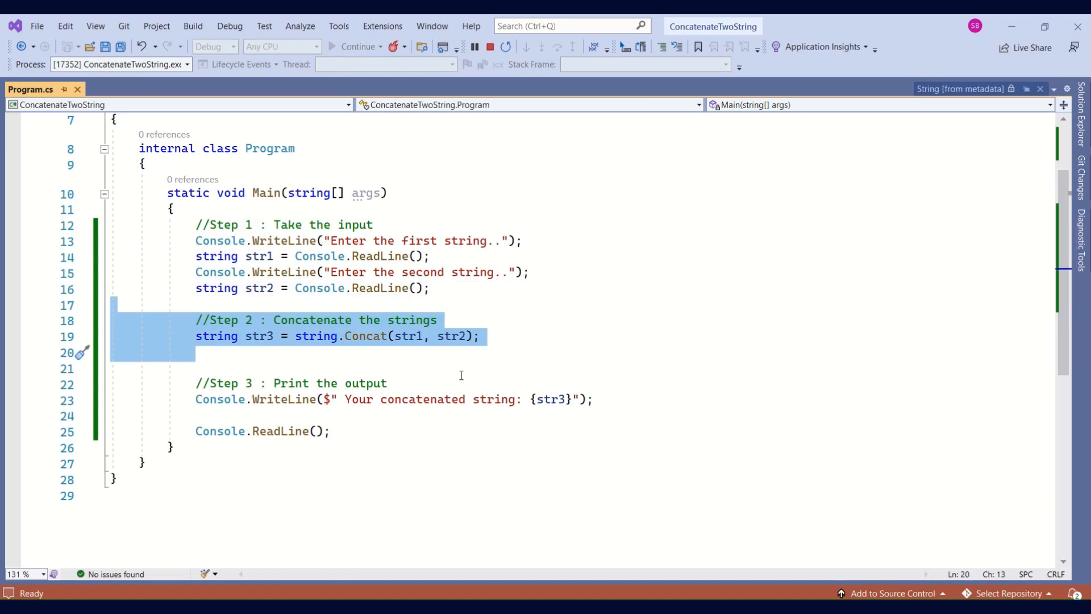